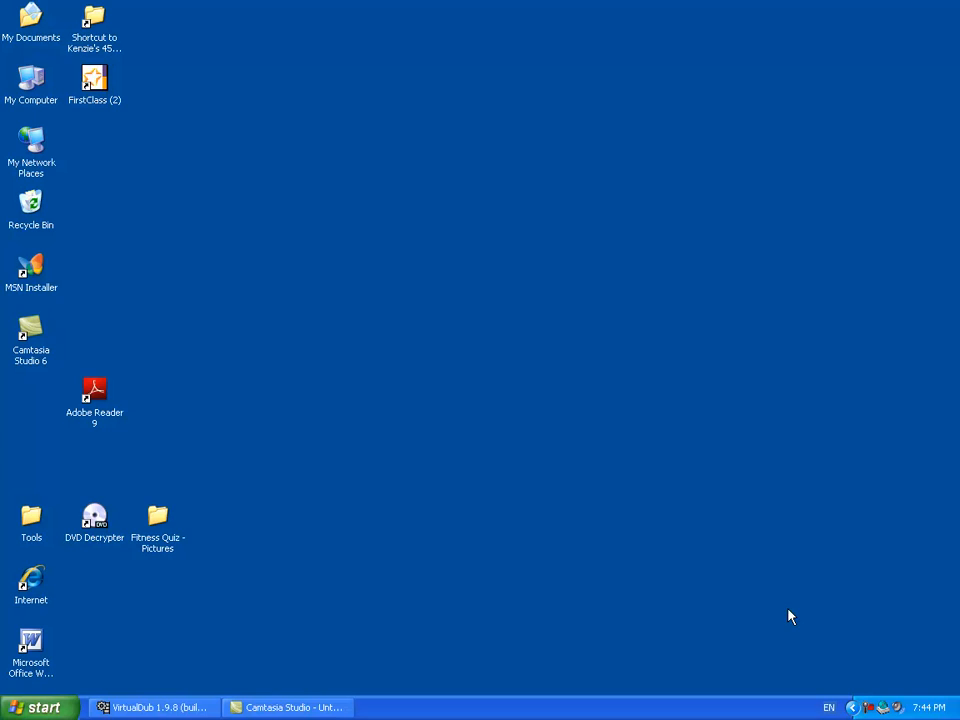
mouse_move(316, 658)
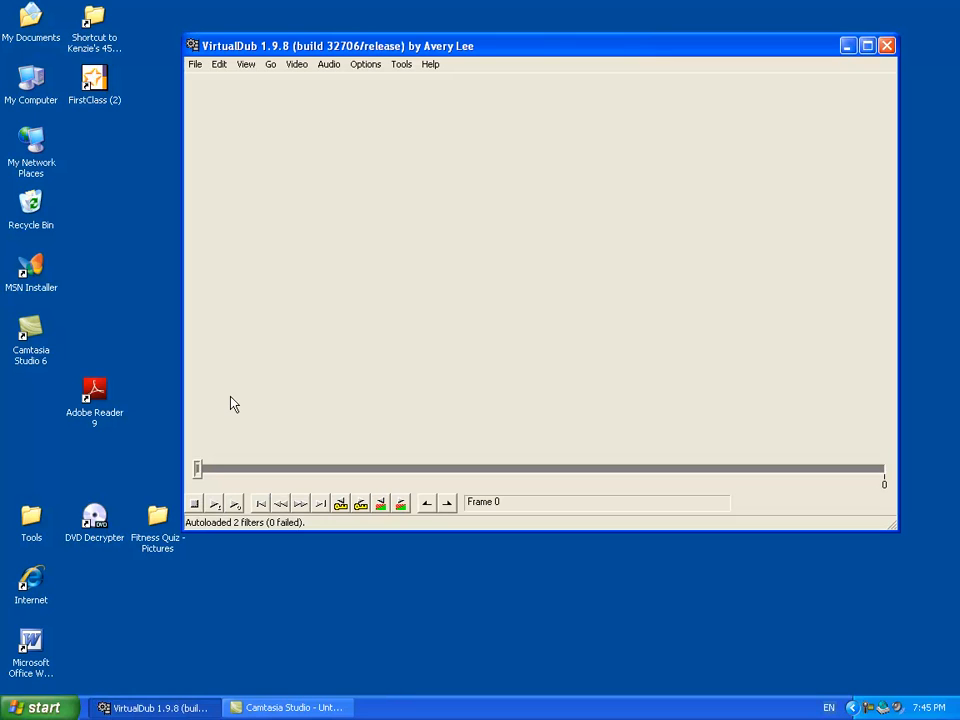
mouse_move(164, 76)
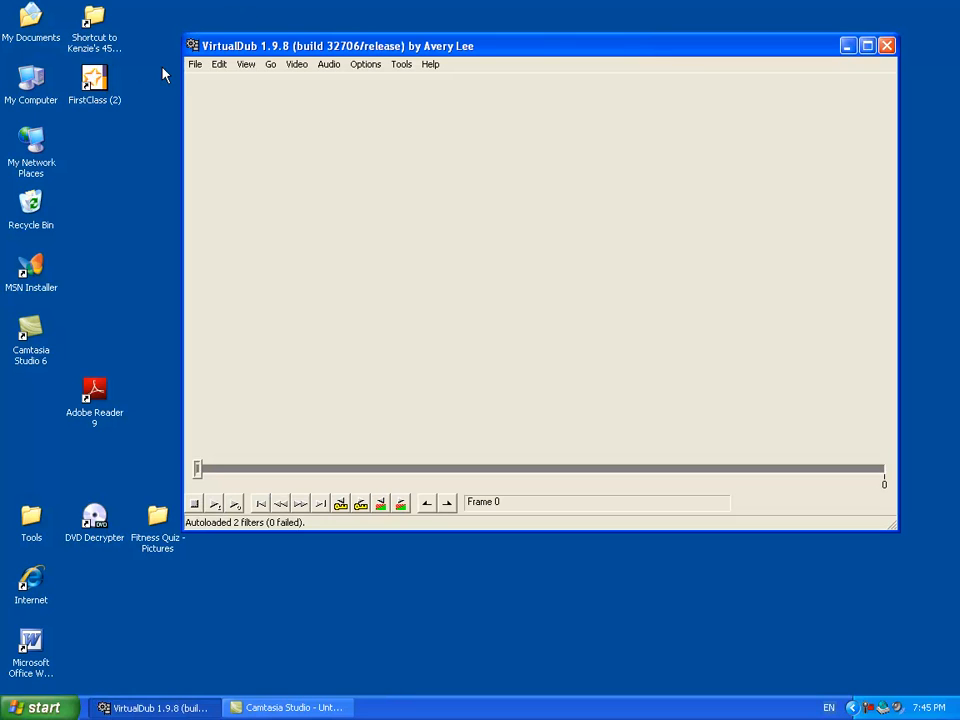
Enter Capture AVI mode and accept the Dazzle DVC100 device settings unchanged
click(196, 64)
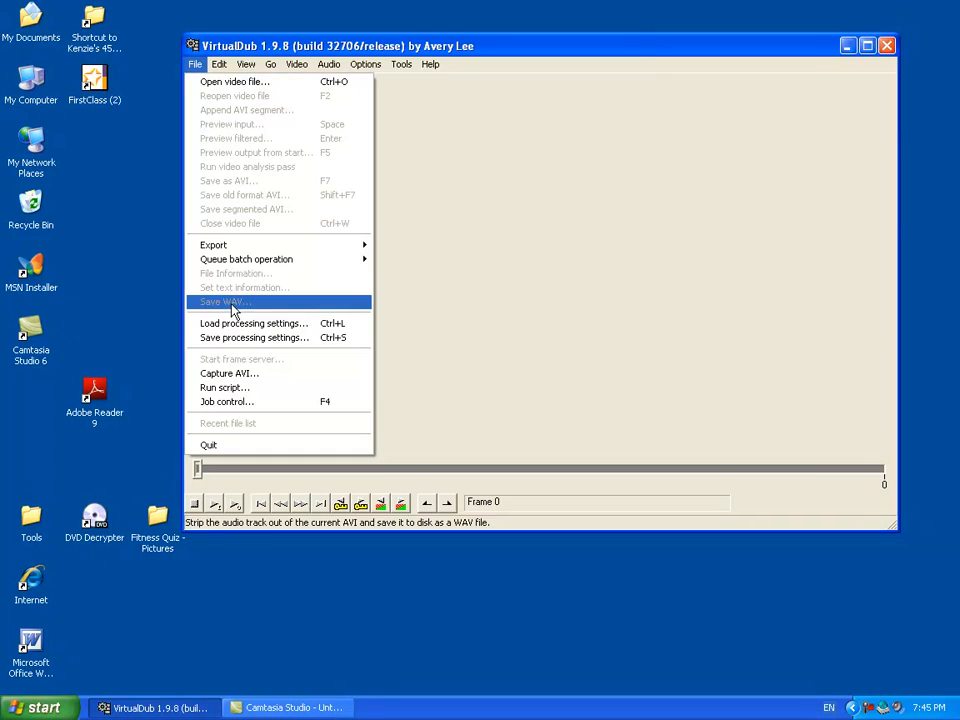
mouse_move(246, 260)
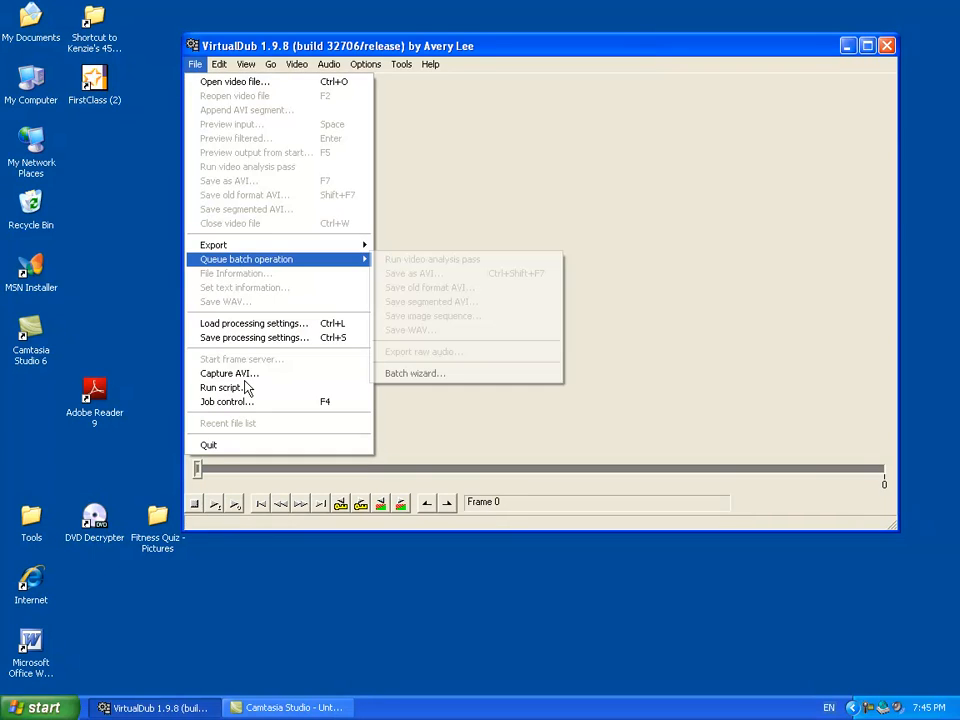
mouse_move(228, 374)
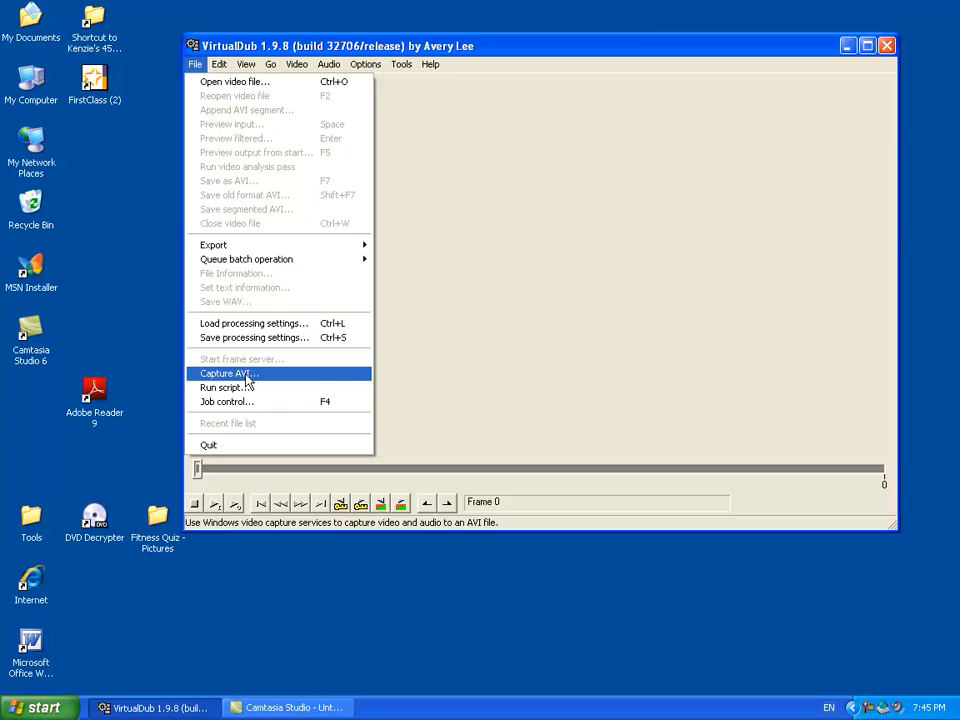
click(228, 374)
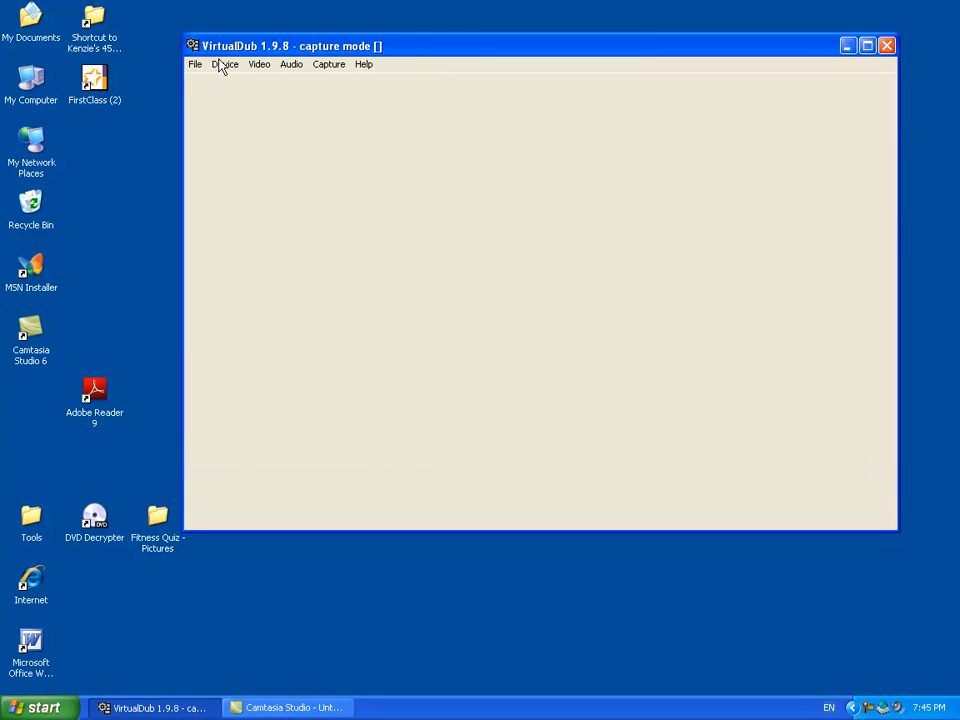
click(224, 64)
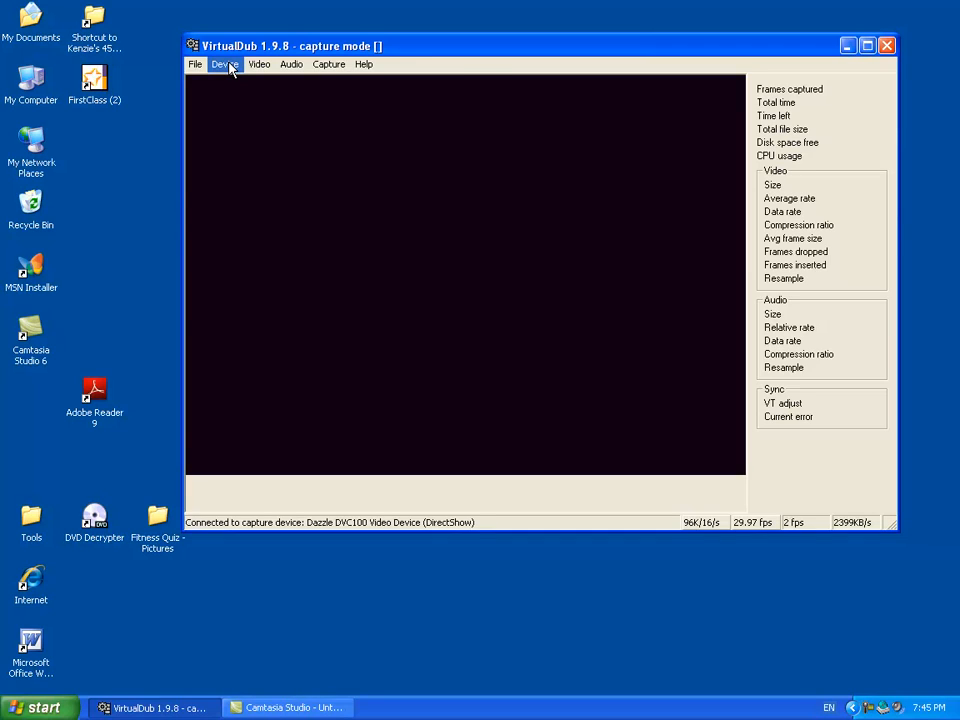
click(224, 64)
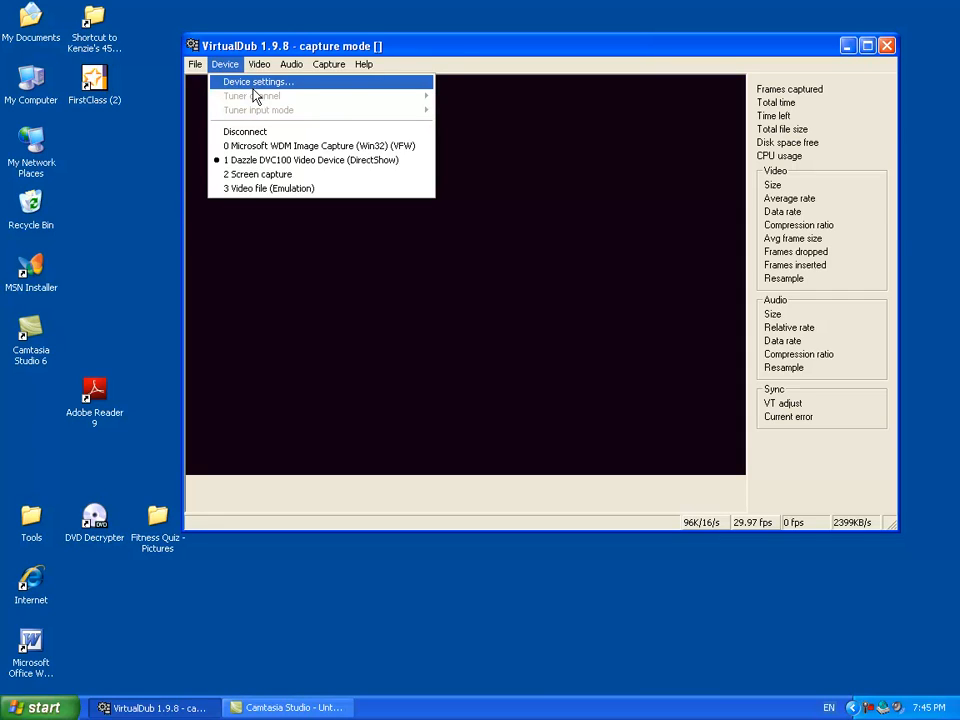
click(256, 80)
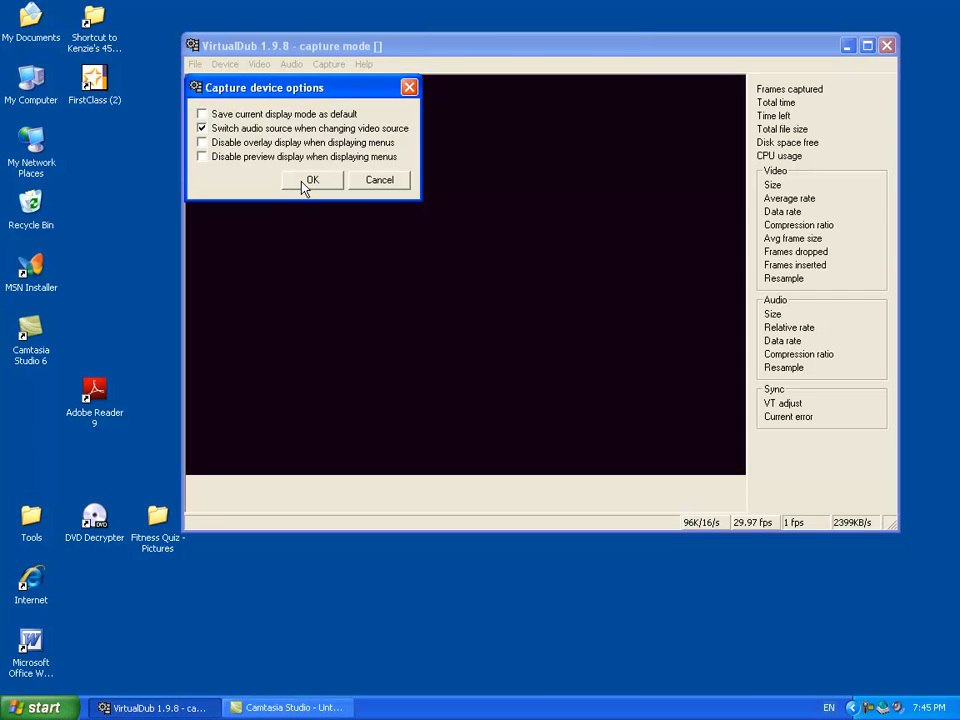
click(312, 180)
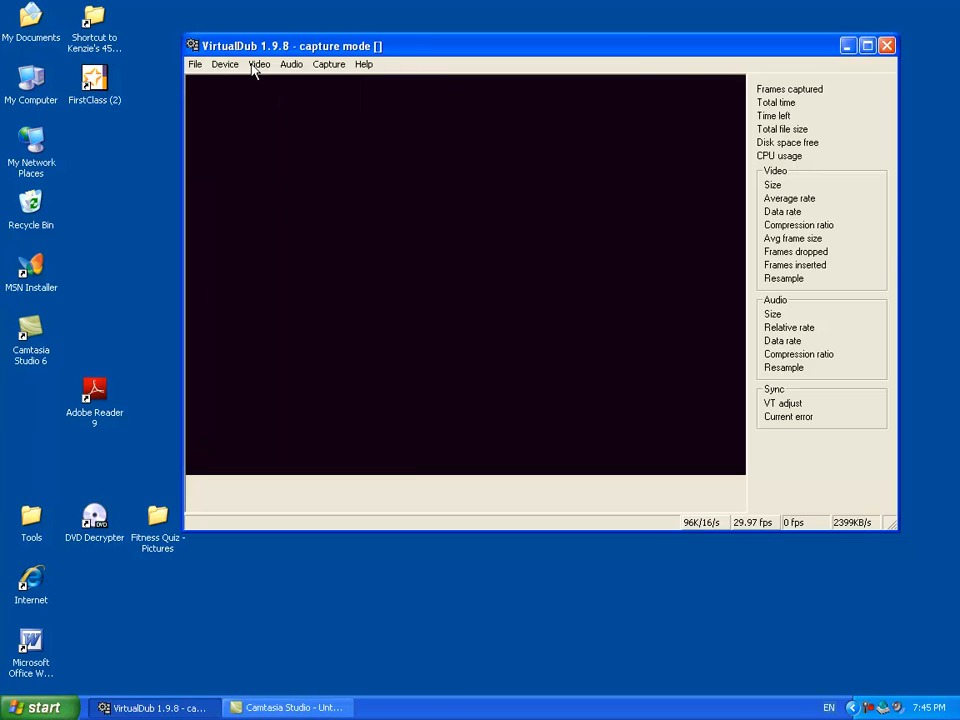
Turn on Preview in the Video menu so the incoming Dazzle feed shows live
click(260, 64)
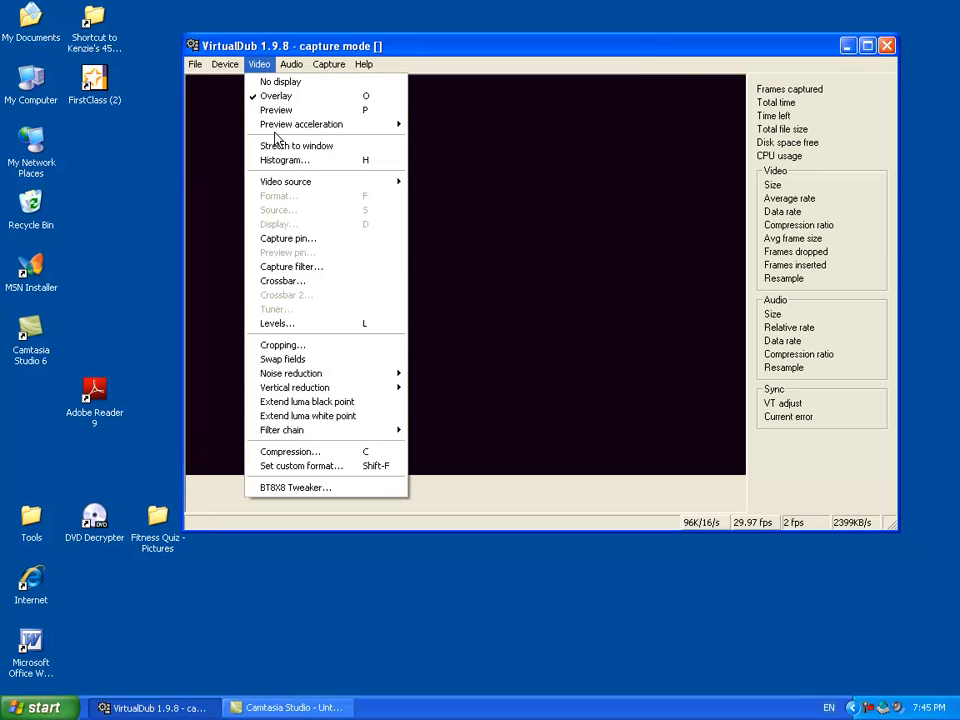
mouse_move(276, 110)
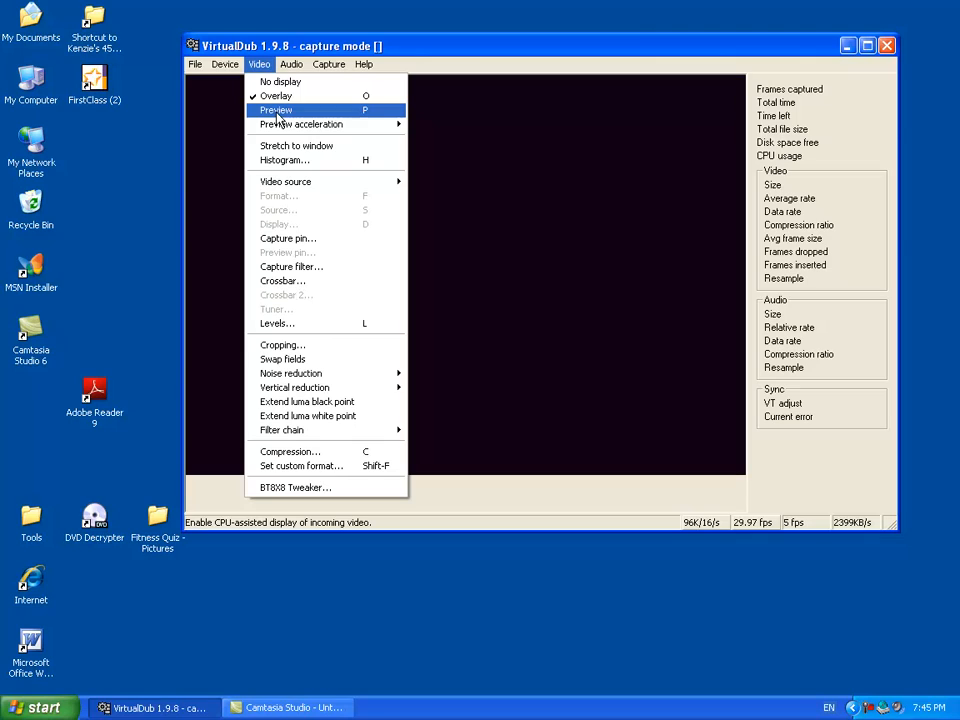
click(276, 110)
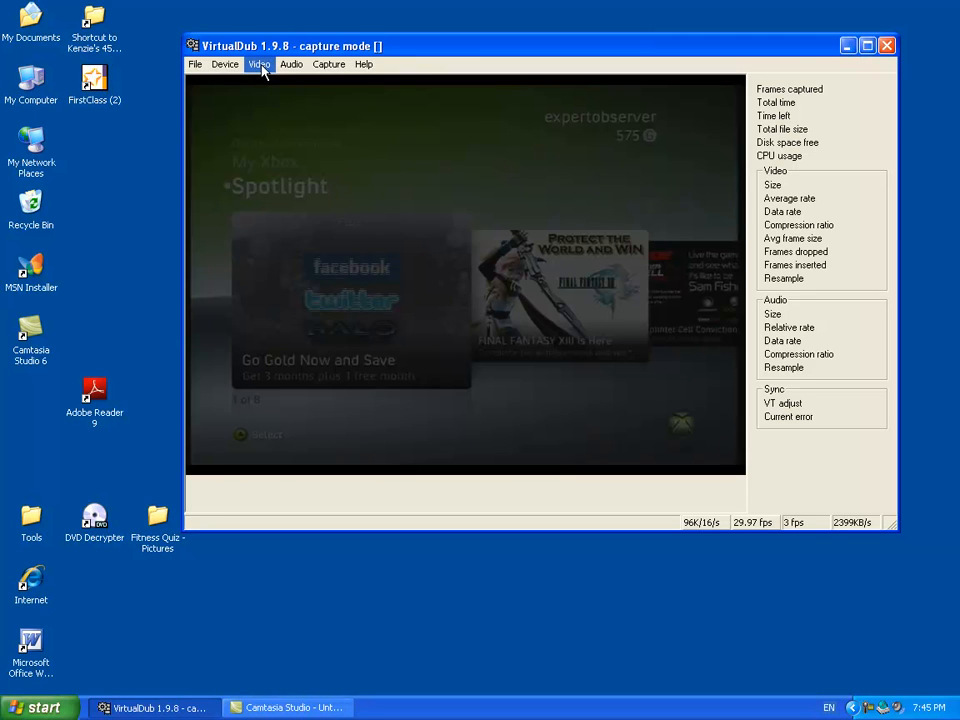
click(260, 64)
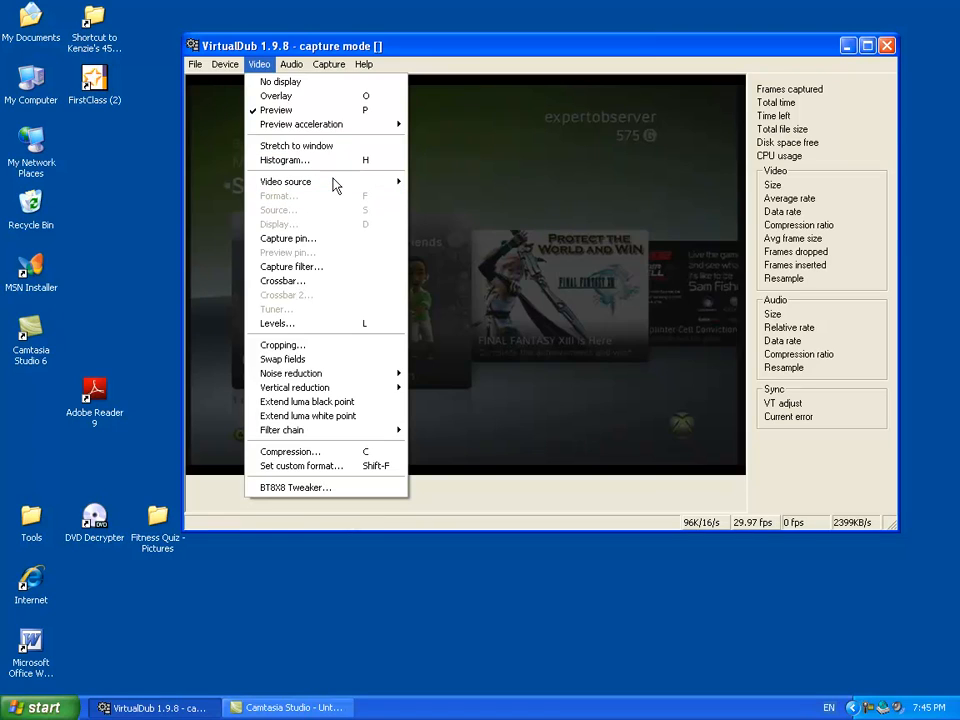
mouse_move(284, 180)
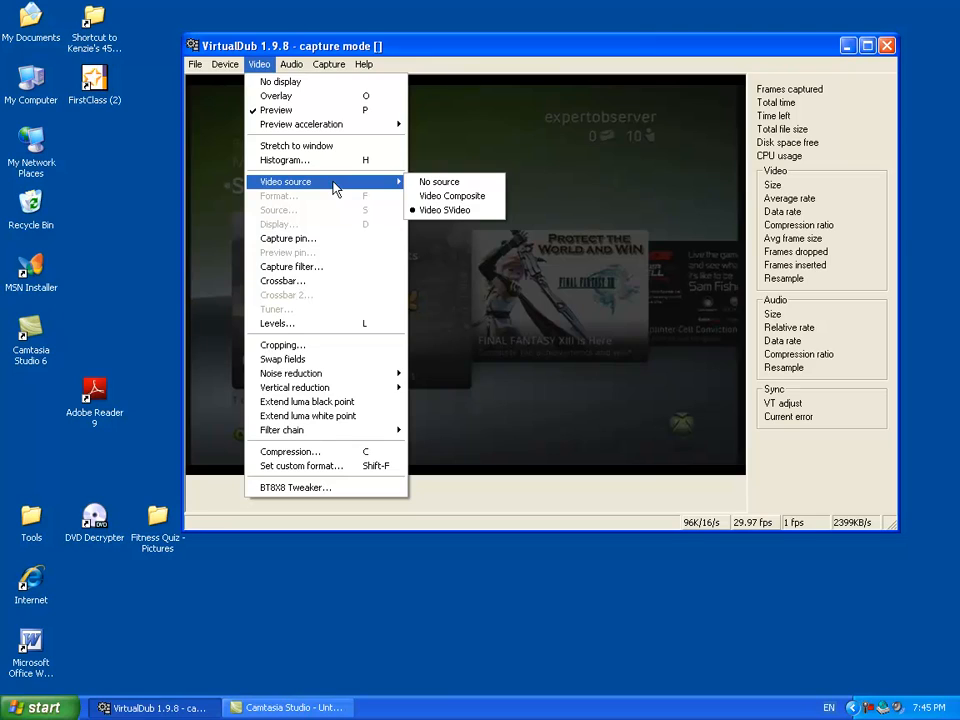
mouse_move(284, 280)
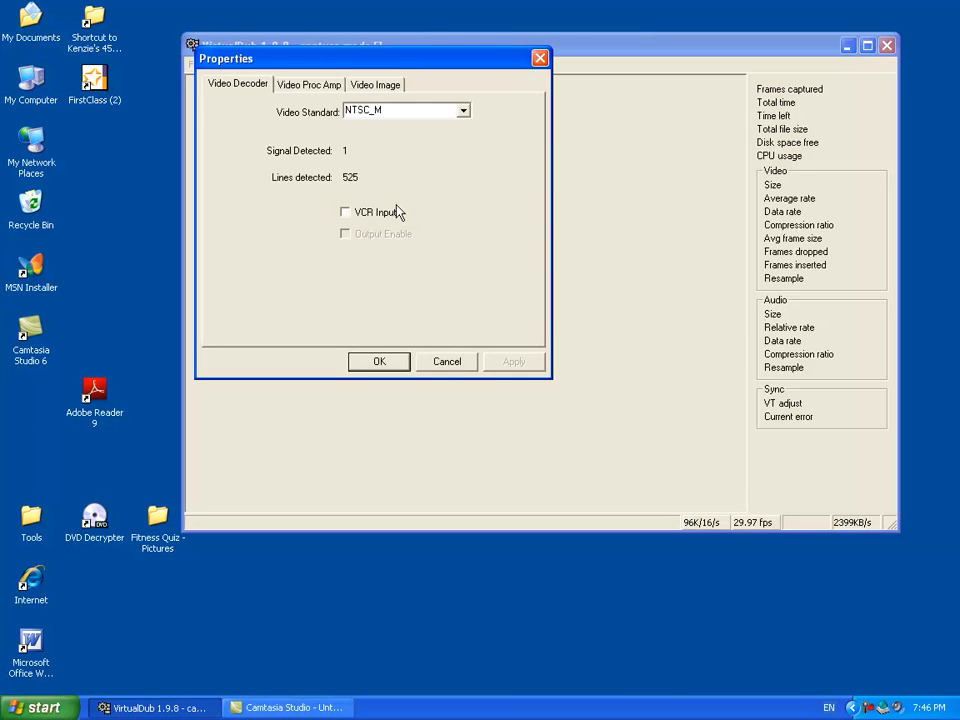
mouse_move(408, 180)
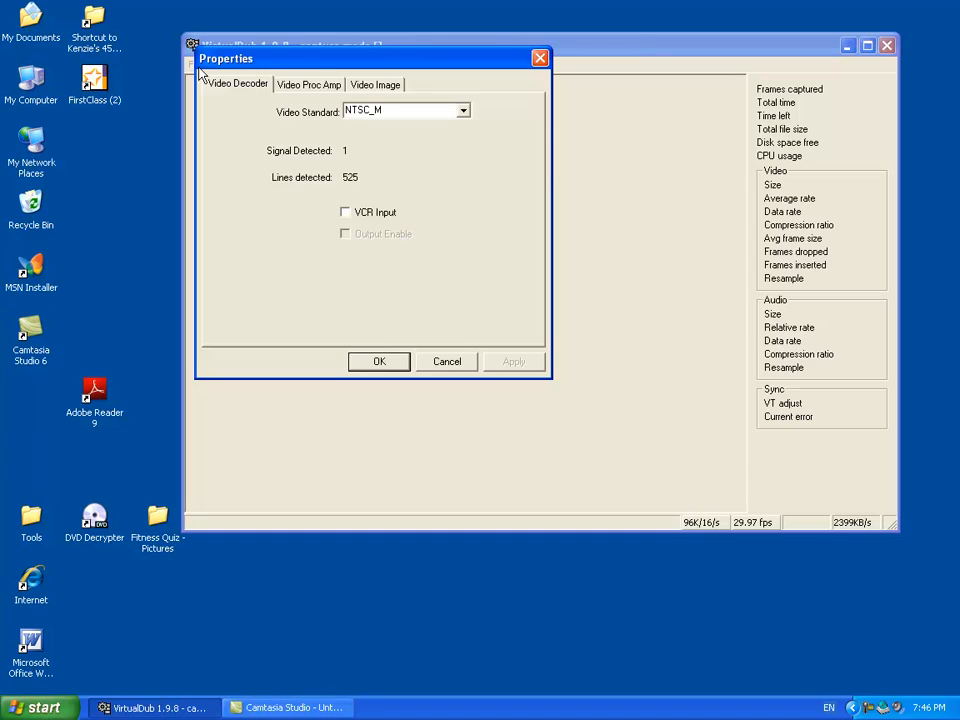
Adjust the image mask in the Video Image properties and close the Properties dialog
click(308, 84)
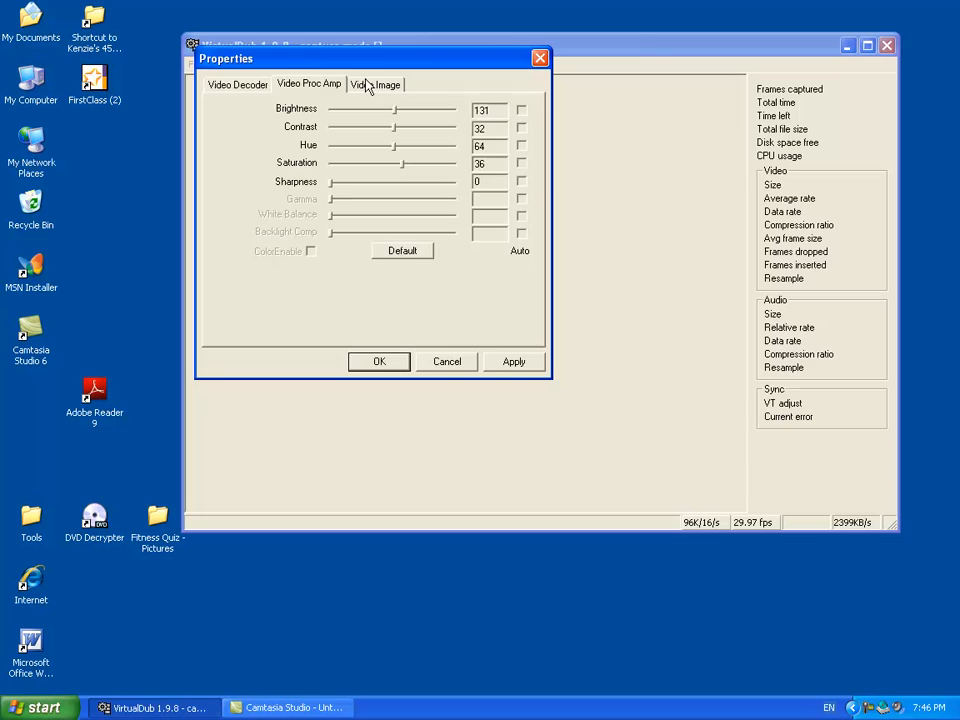
click(376, 84)
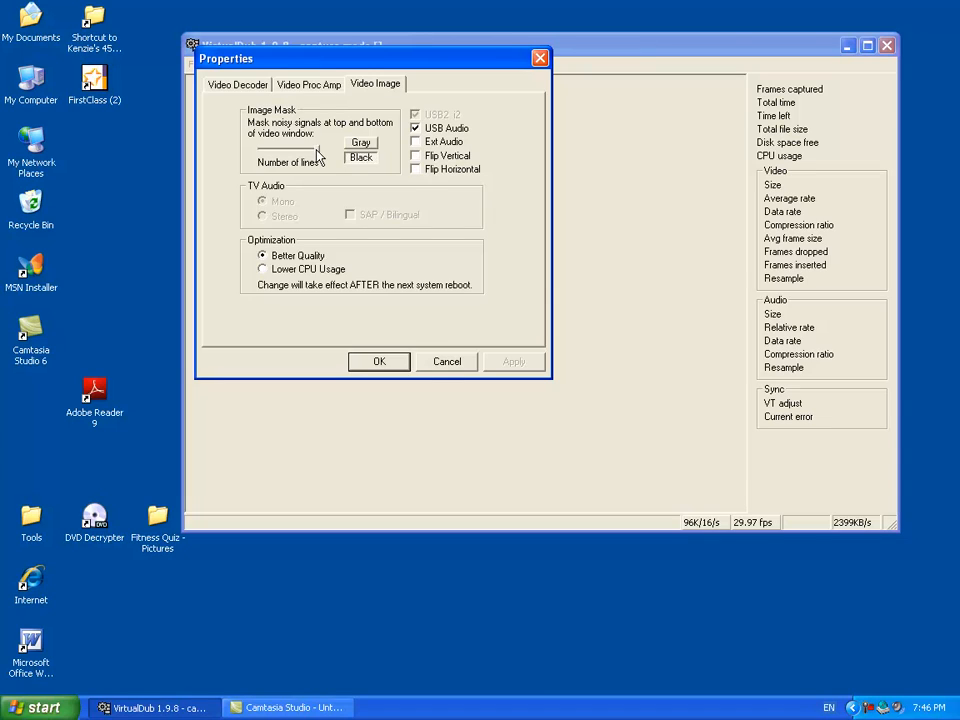
click(290, 148)
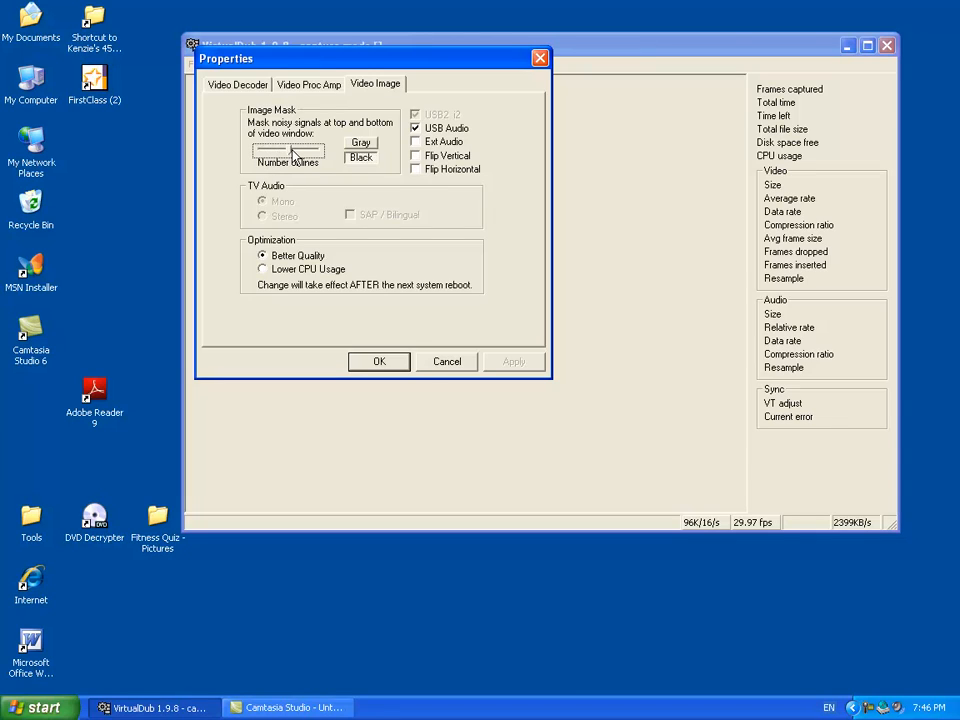
mouse_move(338, 224)
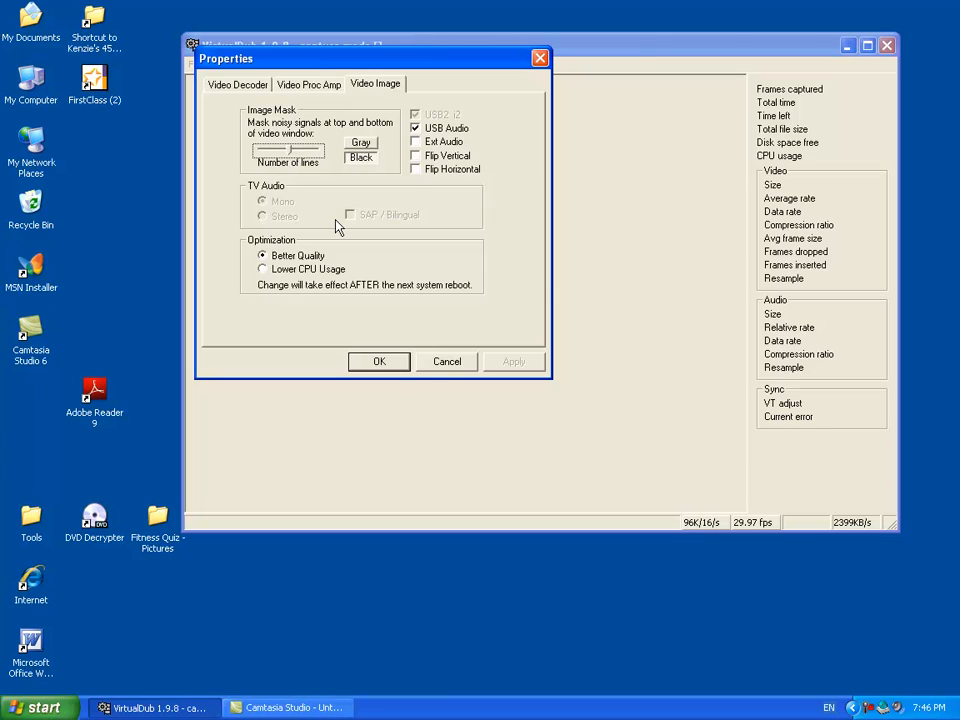
mouse_move(392, 368)
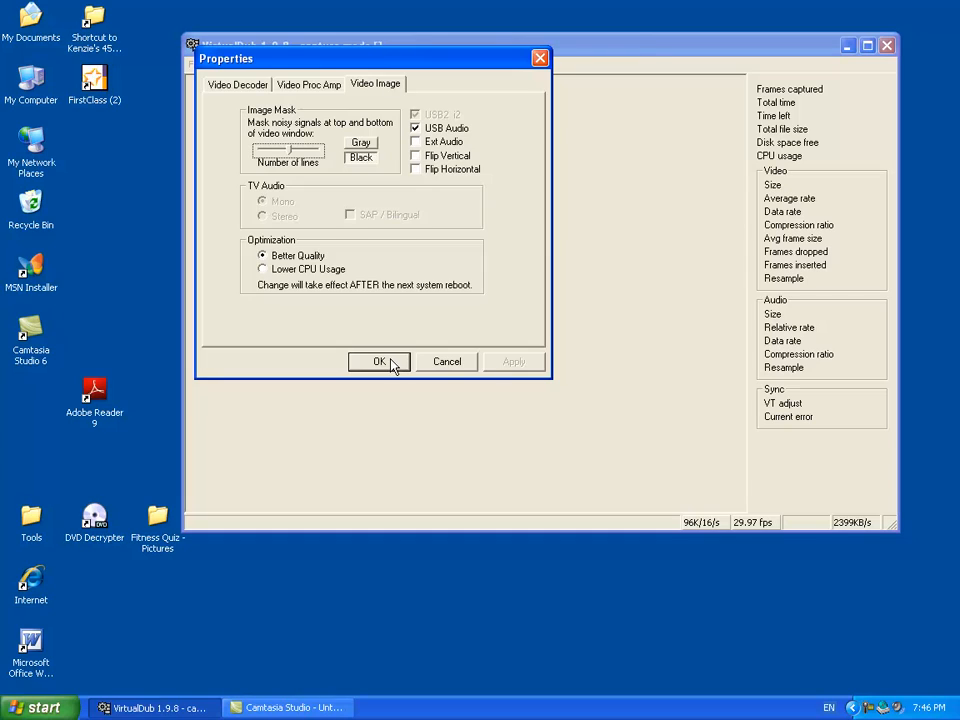
click(380, 360)
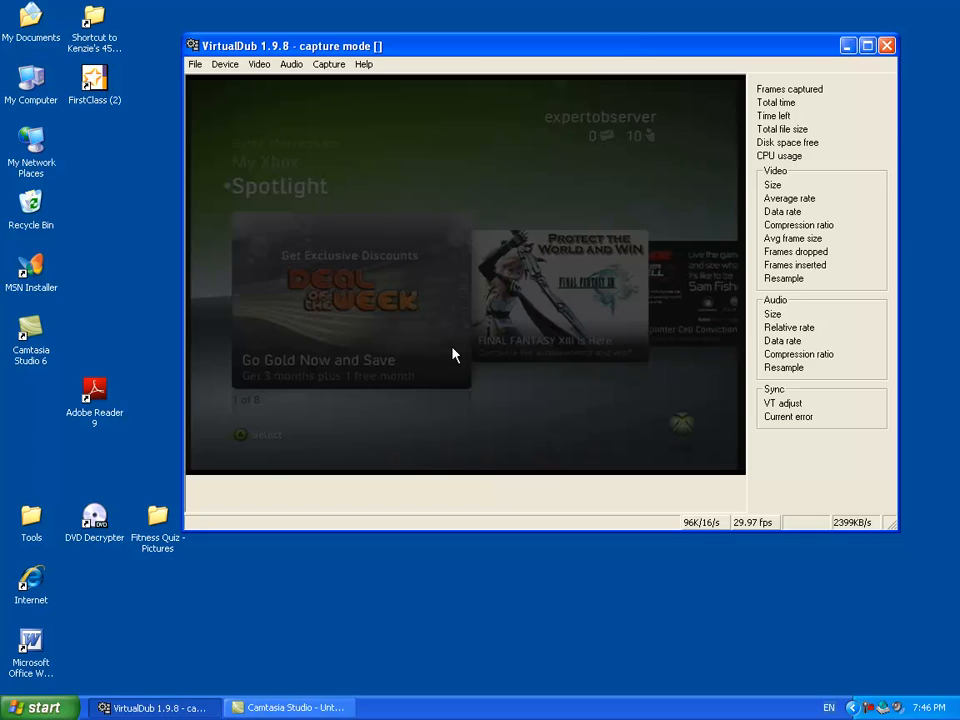
mouse_move(350, 482)
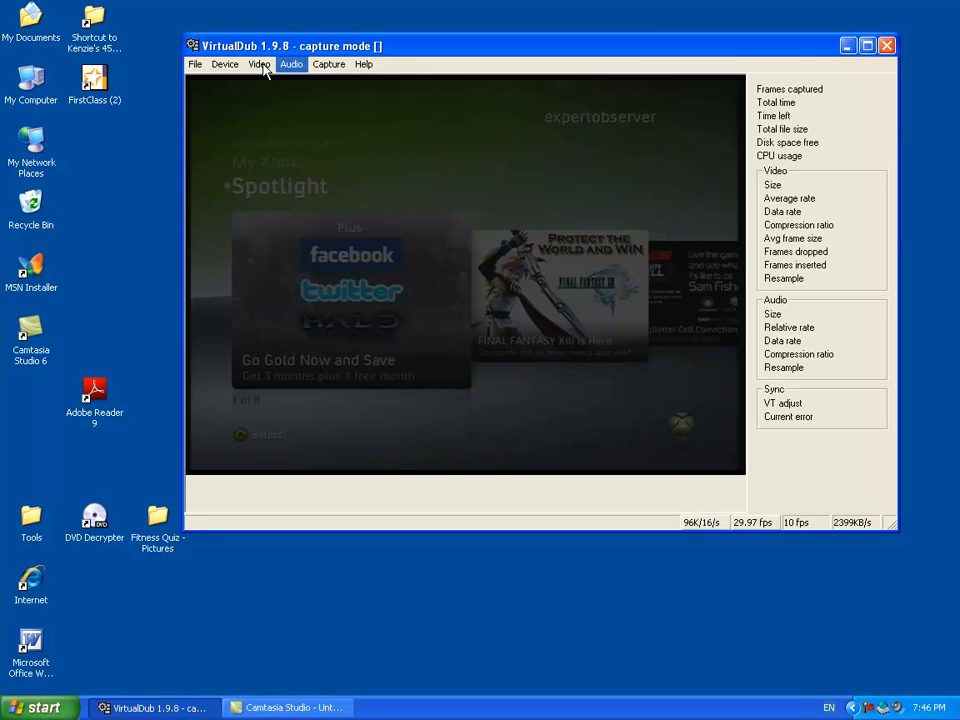
Bring up the Set capture clipping region dialog from Video > Cropping
click(260, 64)
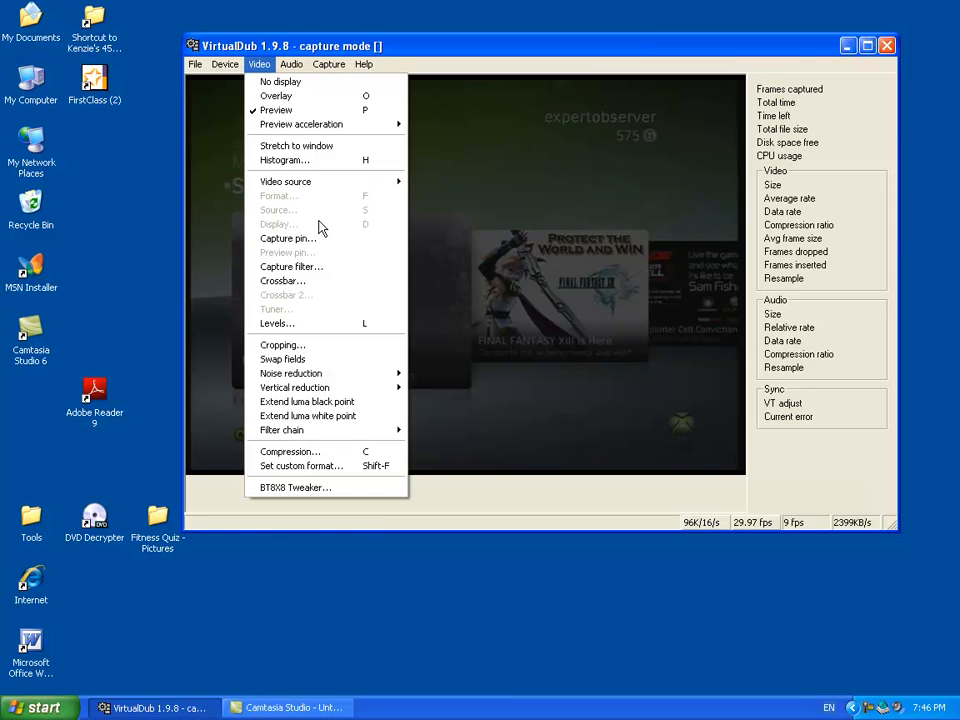
mouse_move(282, 360)
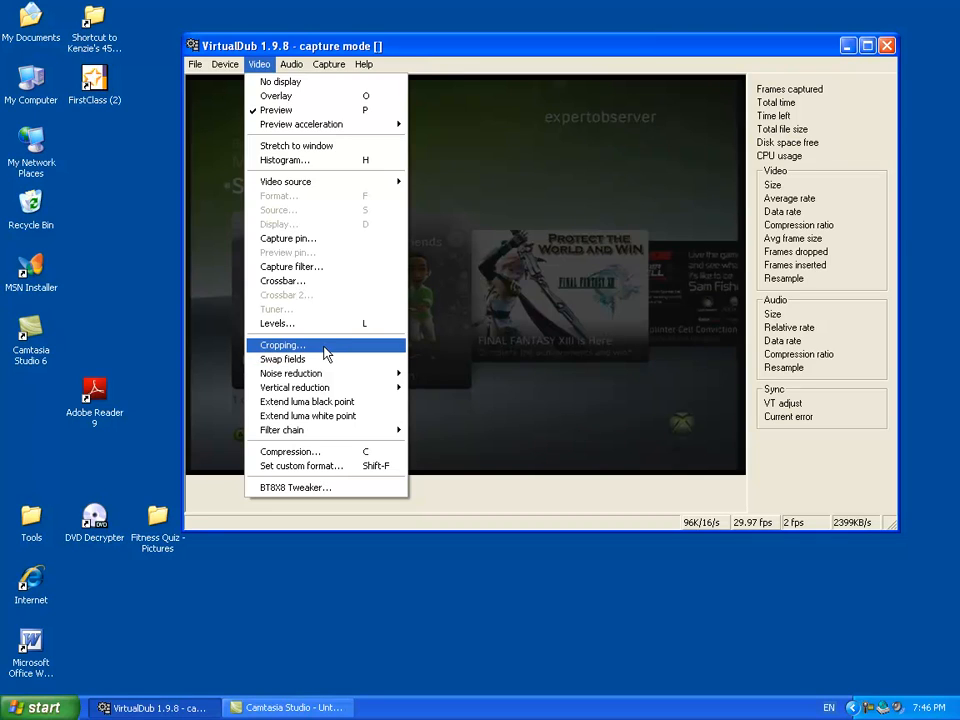
click(284, 344)
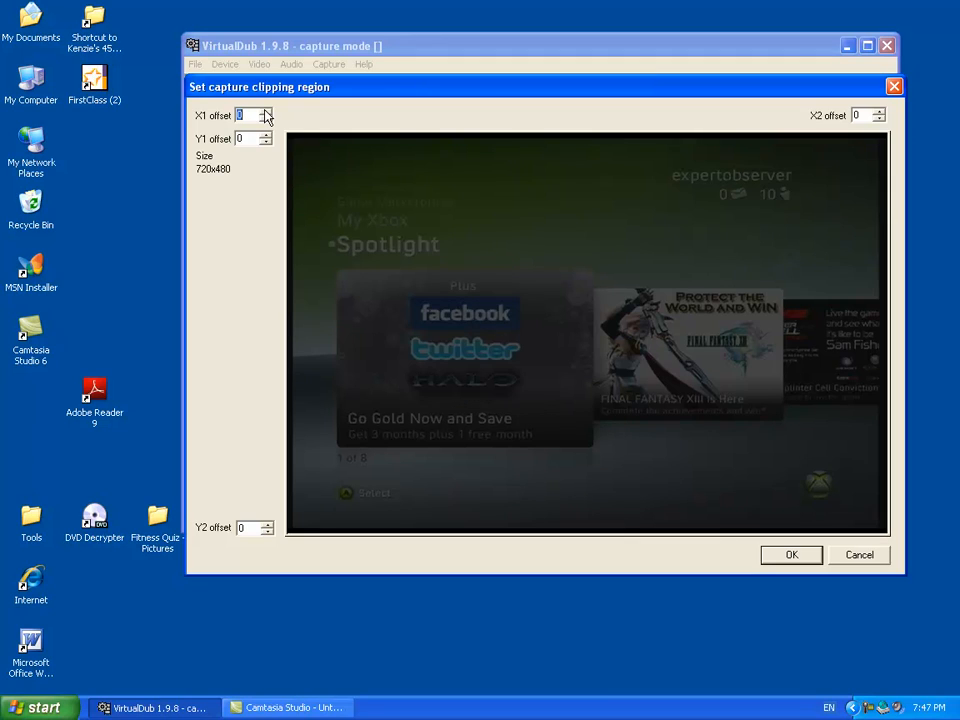
Set the X1 left offset to 5 and the X2 right offset to 10
click(268, 112)
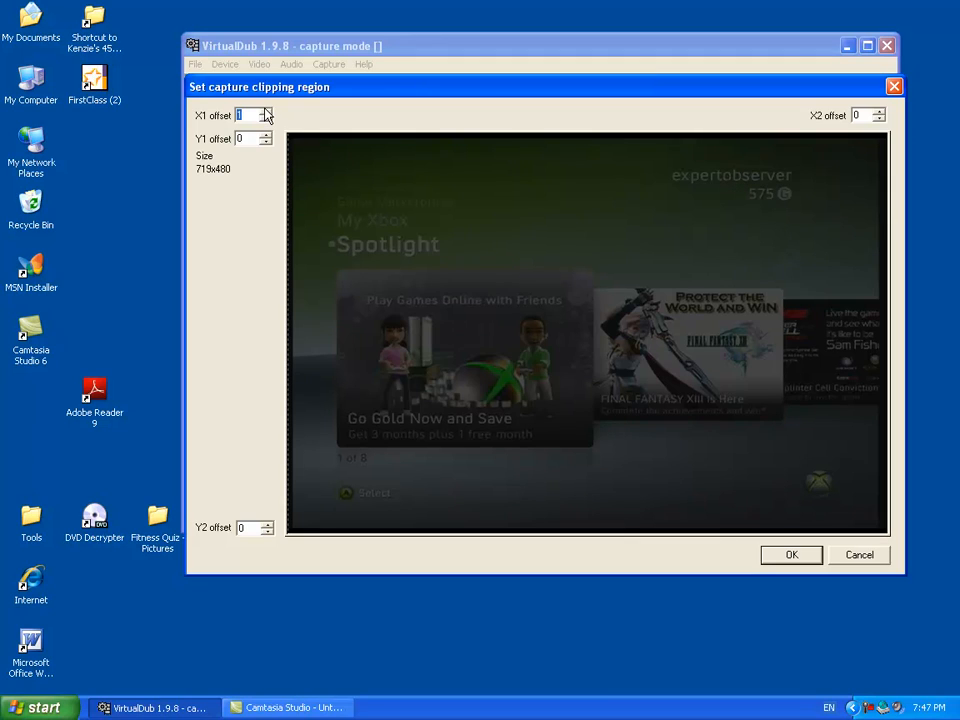
click(268, 112)
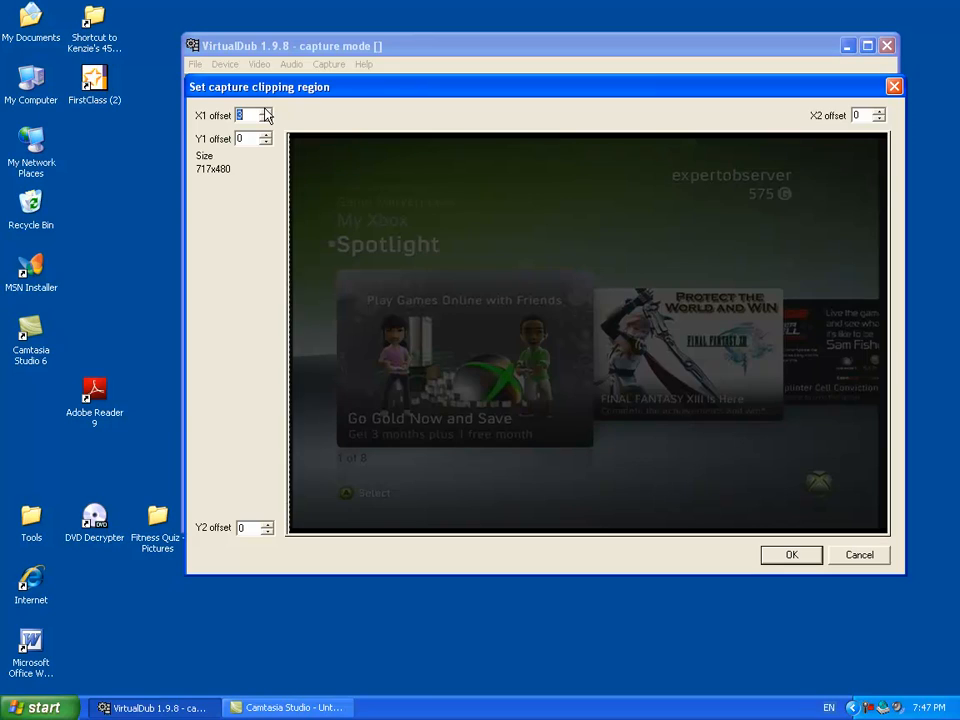
click(268, 112)
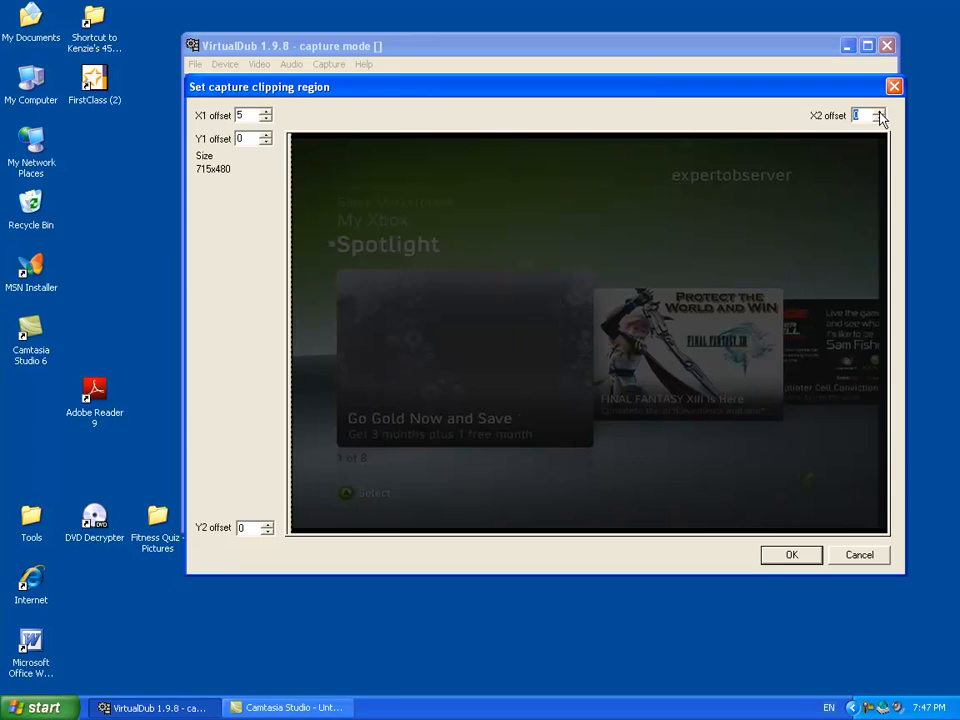
click(878, 120)
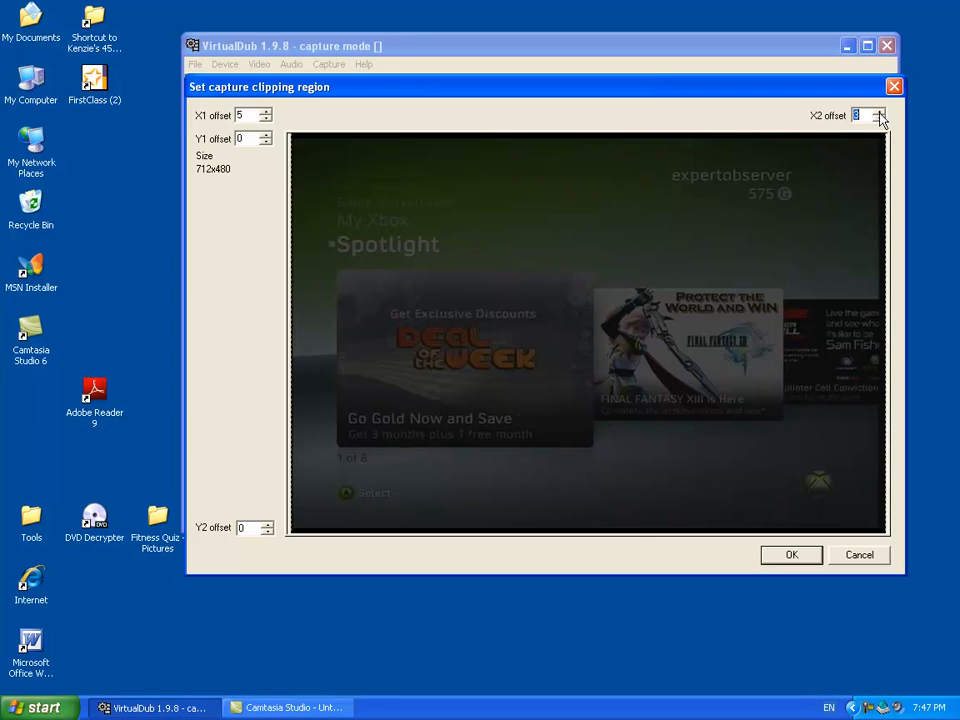
click(880, 120)
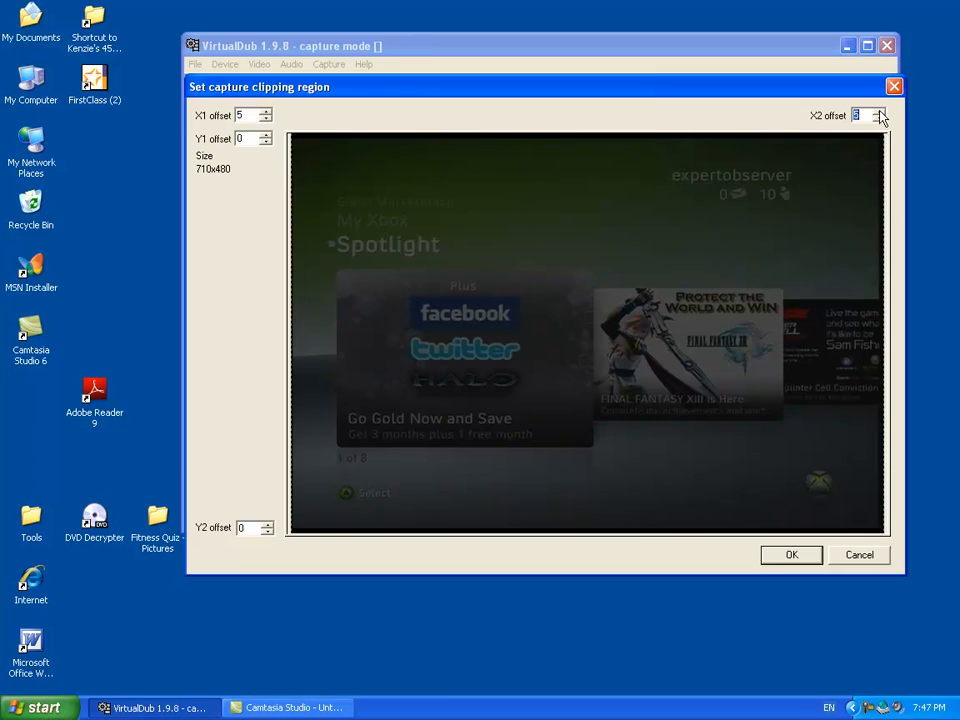
click(878, 120)
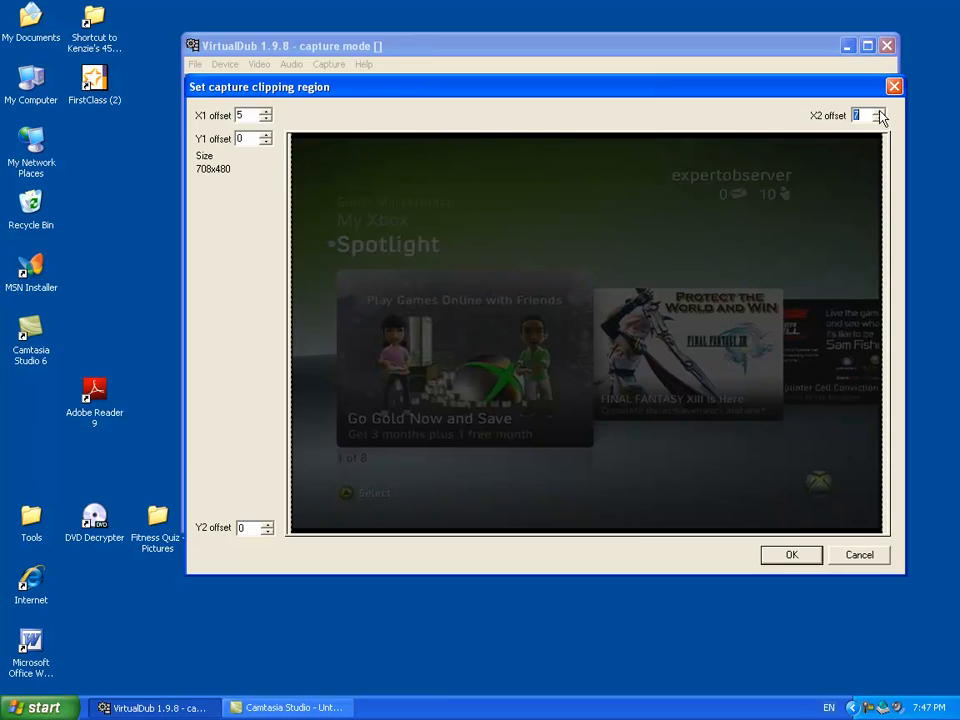
click(880, 112)
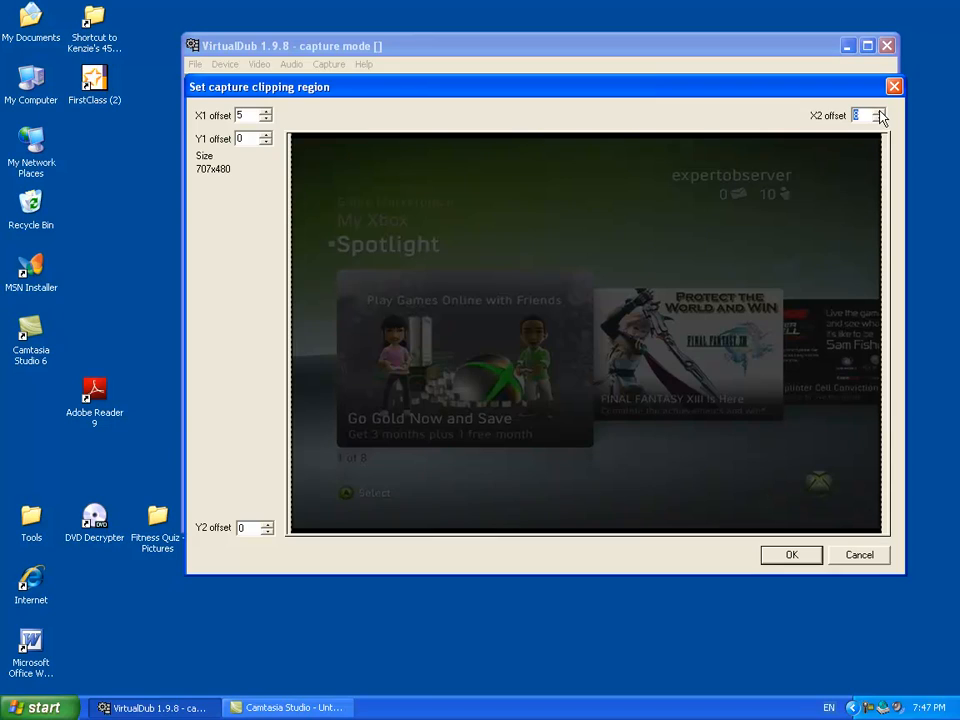
click(880, 112)
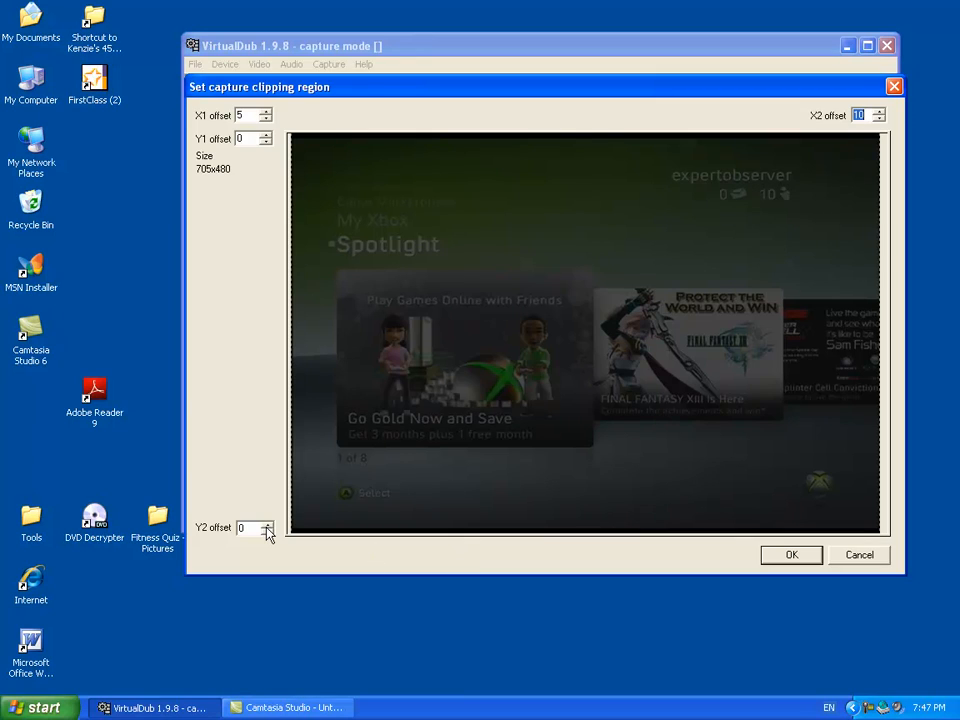
Set the Y2 bottom offset to 10 and Y1 top offset to 5, giving 705×465
click(266, 524)
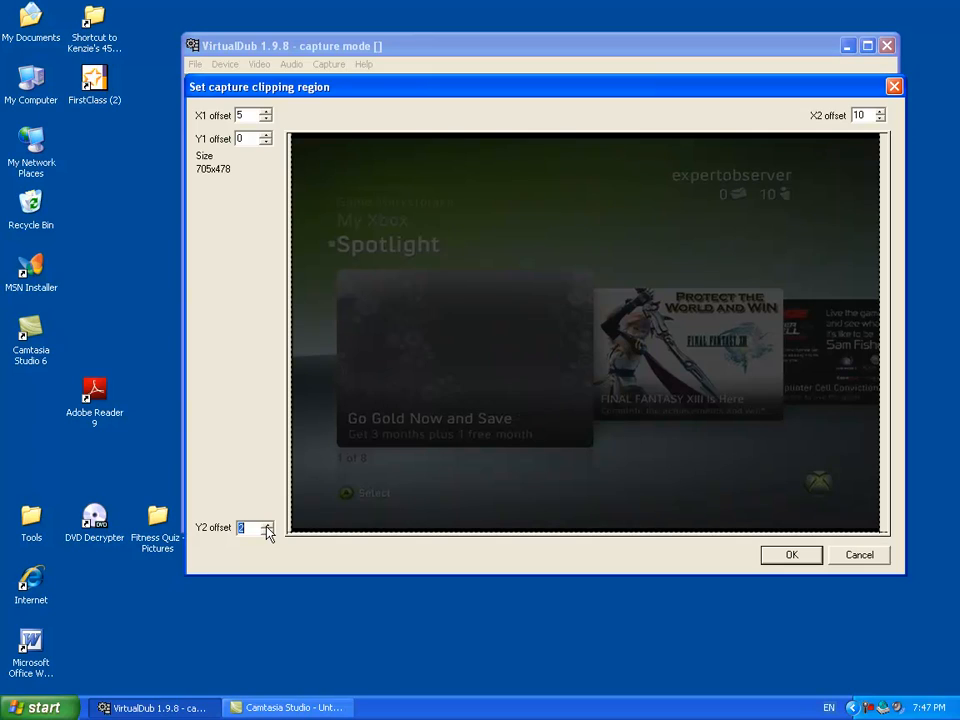
click(264, 524)
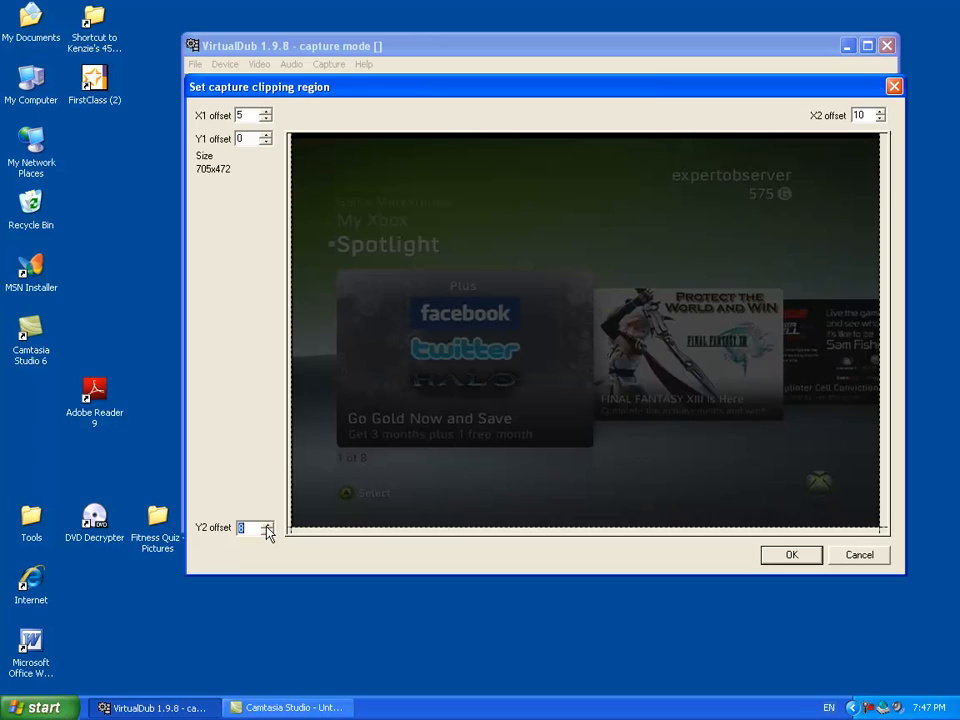
click(264, 524)
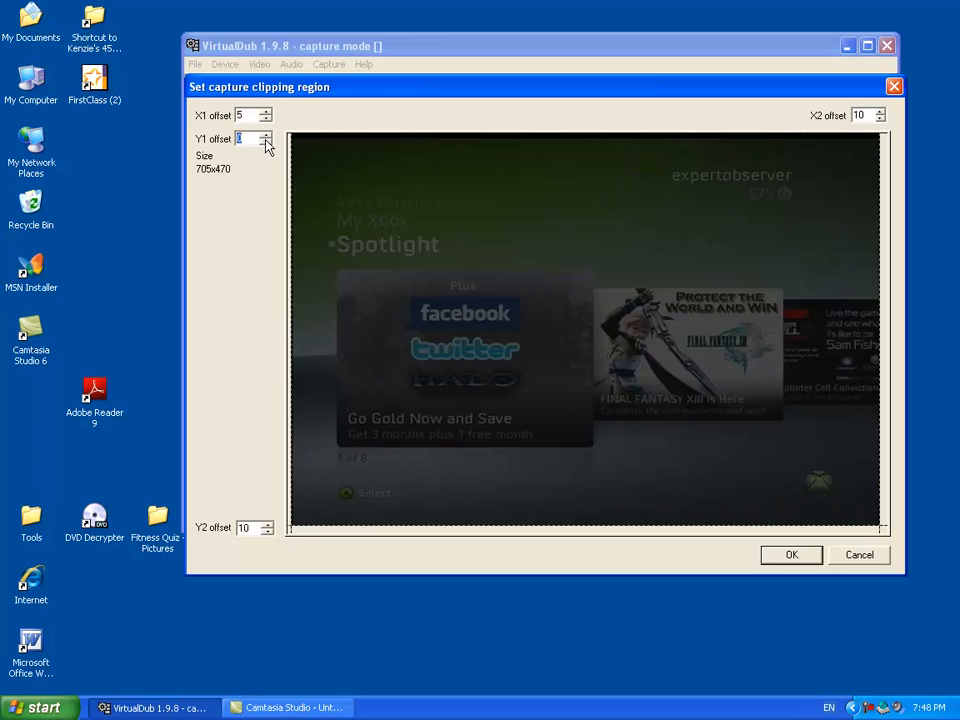
click(266, 136)
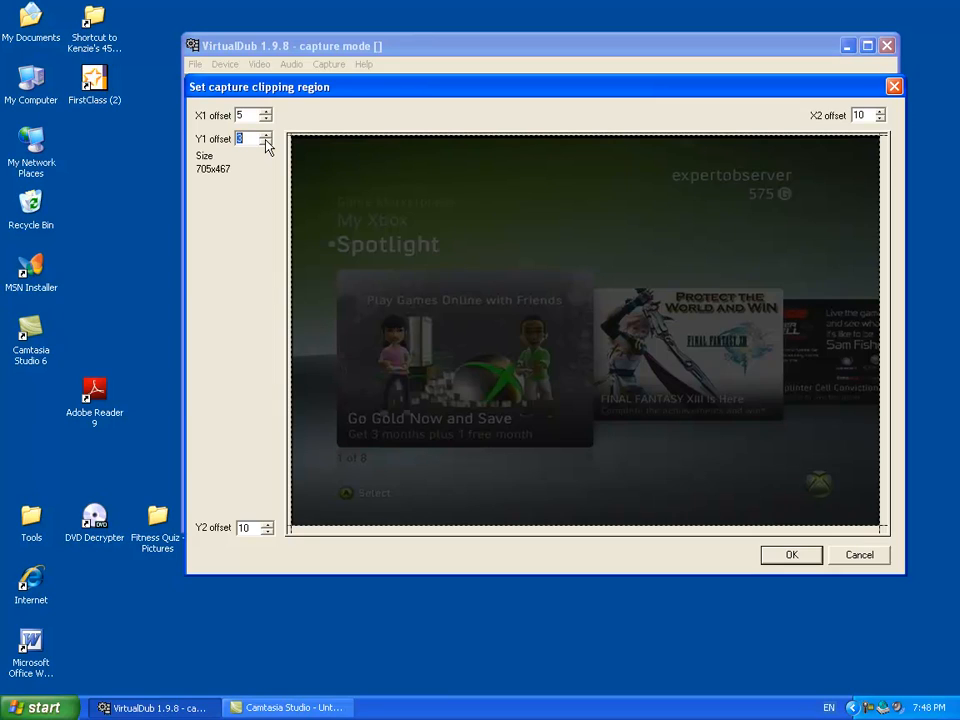
click(266, 142)
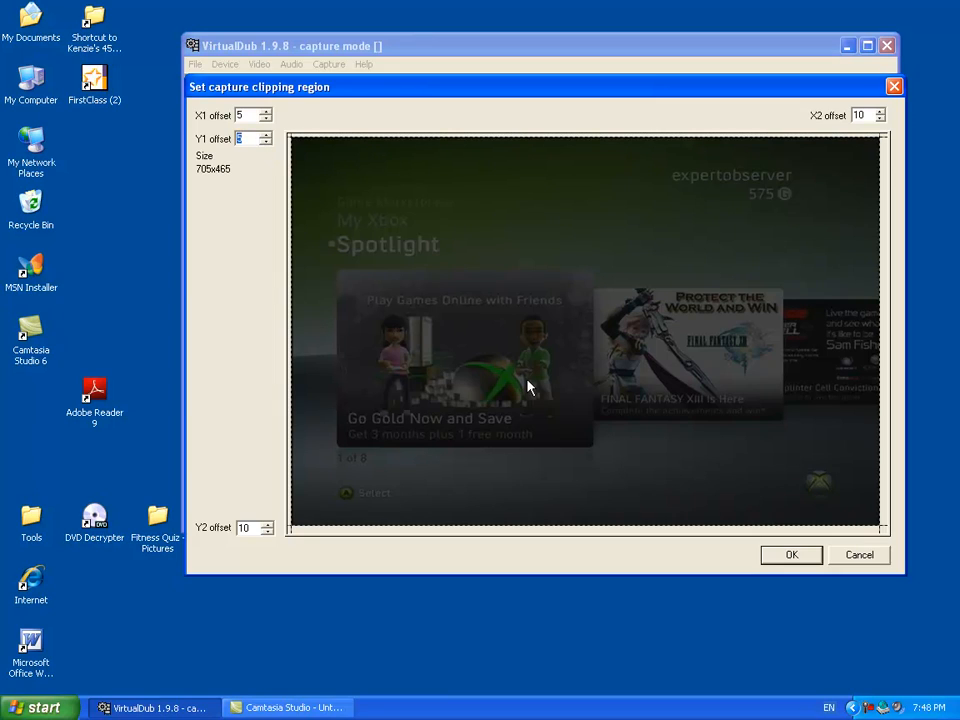